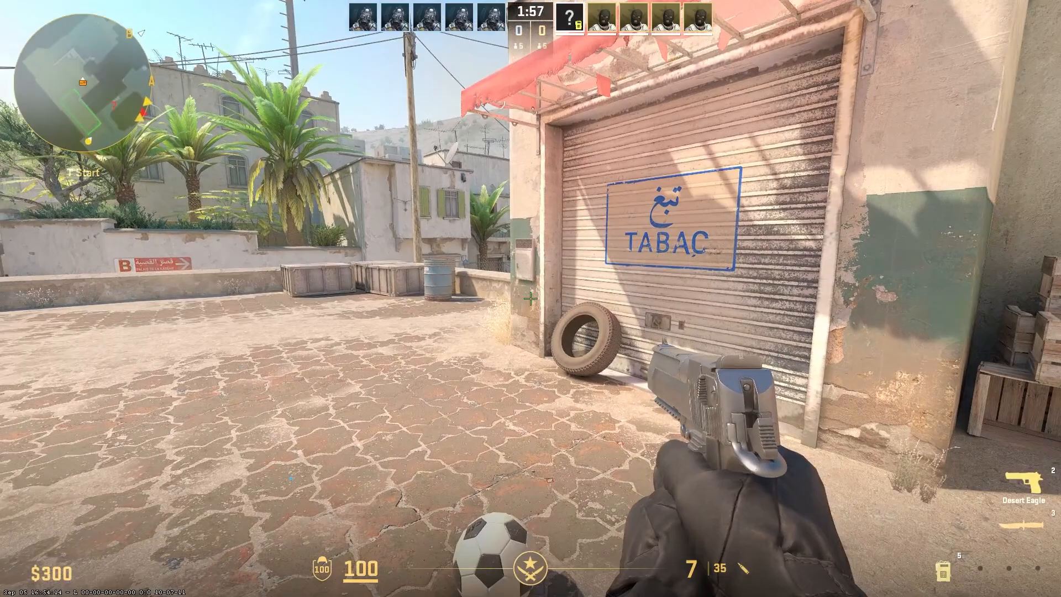
# Step: Pause the Dust II match to show the in-game menu and scoreboard
pyautogui.press('Escape')
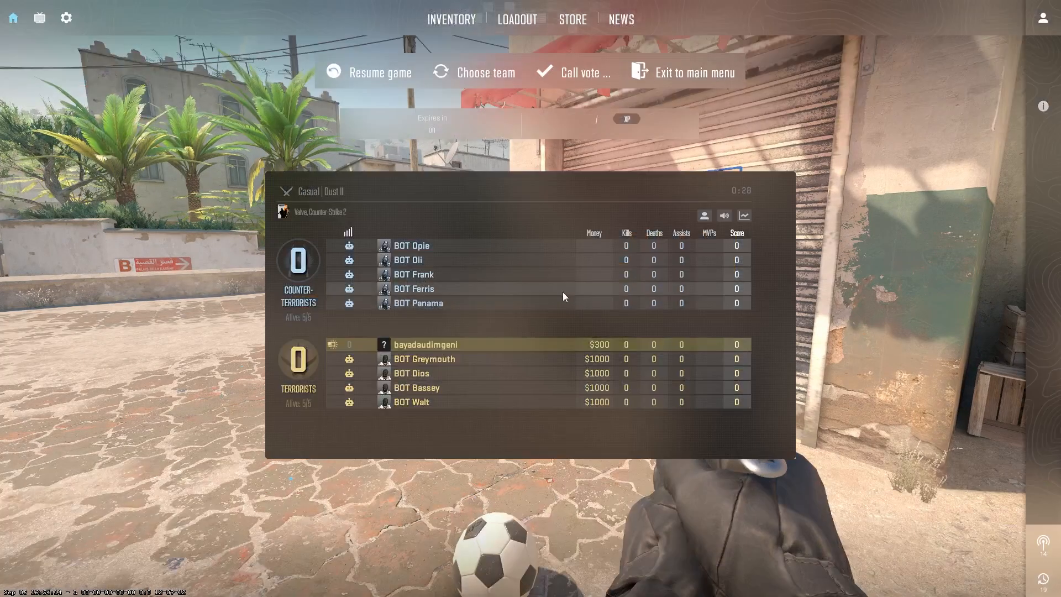
pyautogui.moveTo(724, 215)
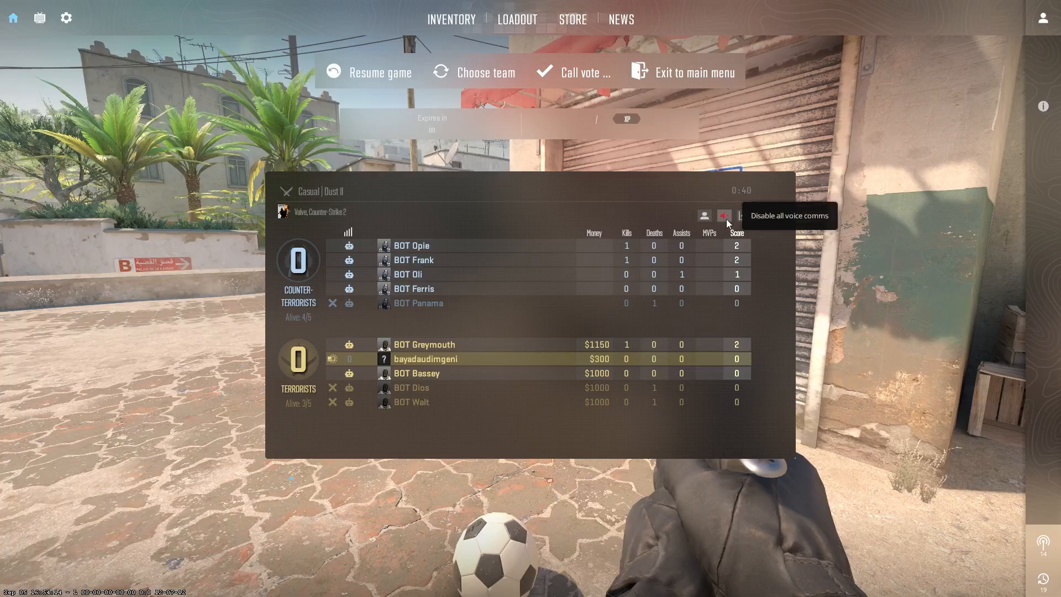
pyautogui.moveTo(622, 223)
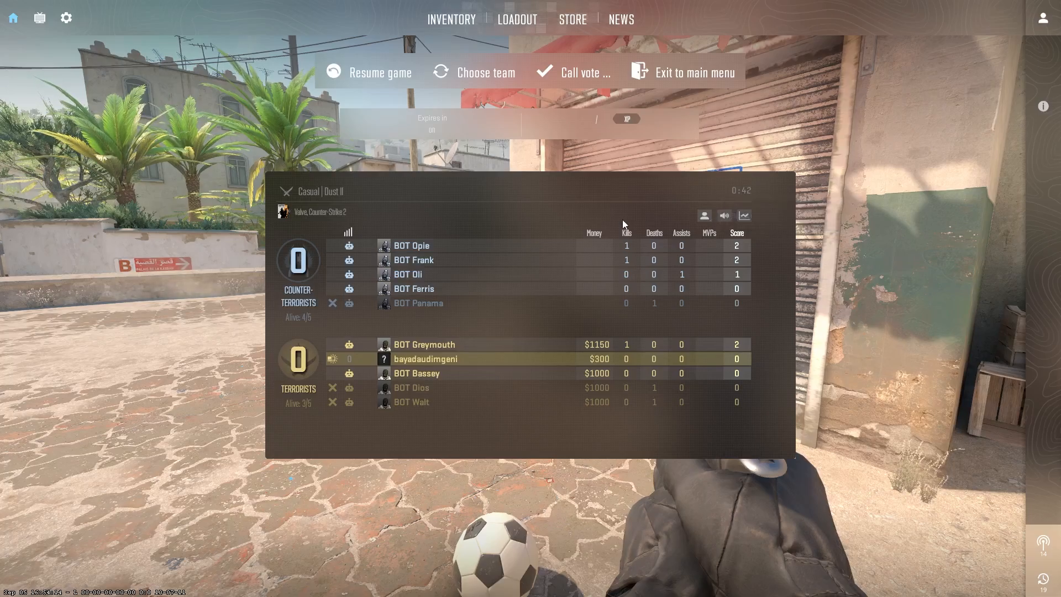
pyautogui.moveTo(65, 18)
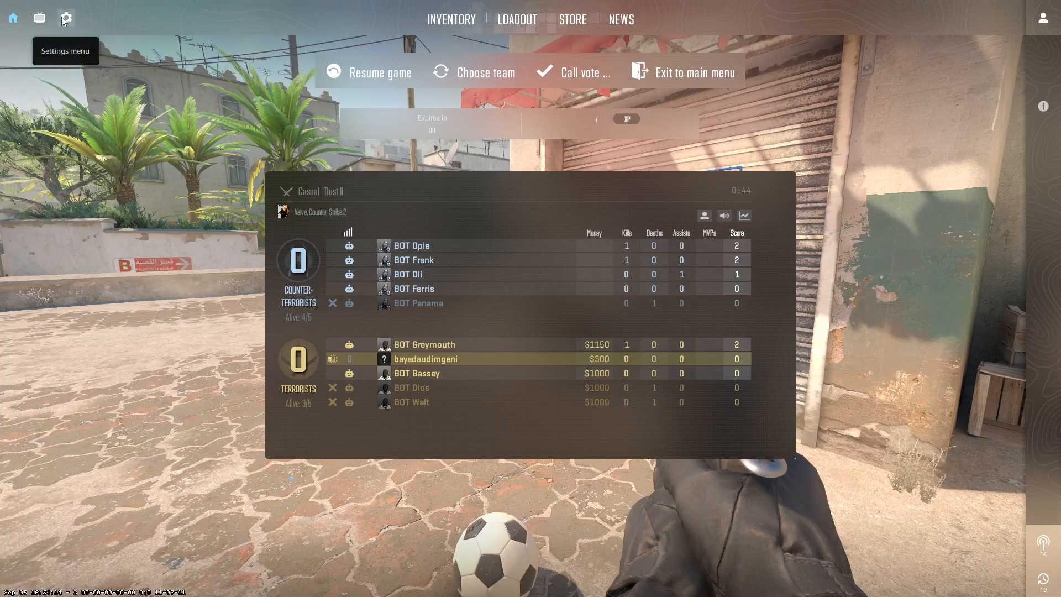
# Step: Go to the game settings' Audio page showing Other Player Voice Volume at 100%
pyautogui.click(65, 19)
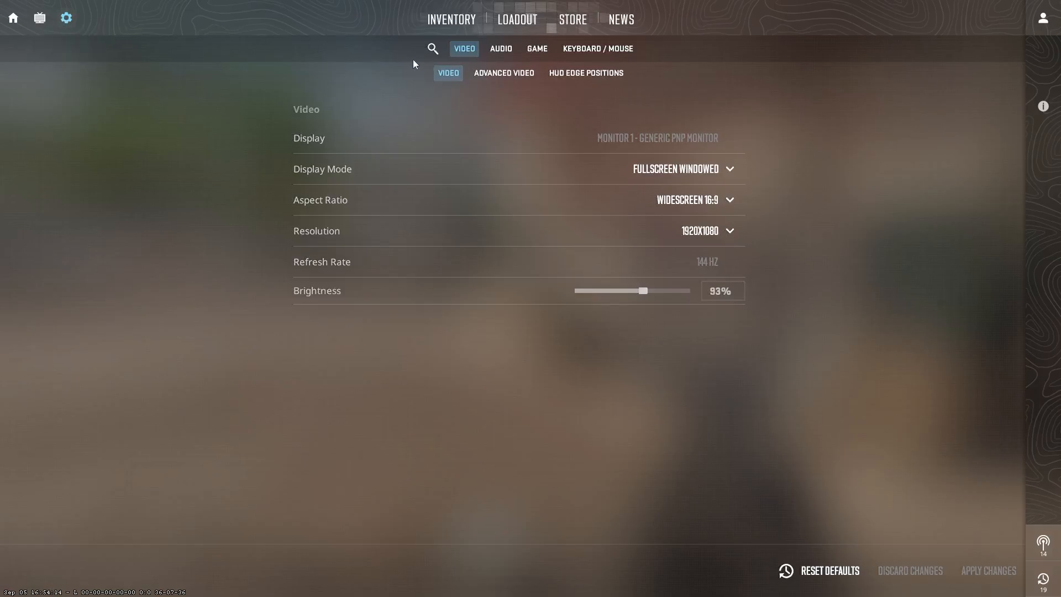
pyautogui.click(500, 47)
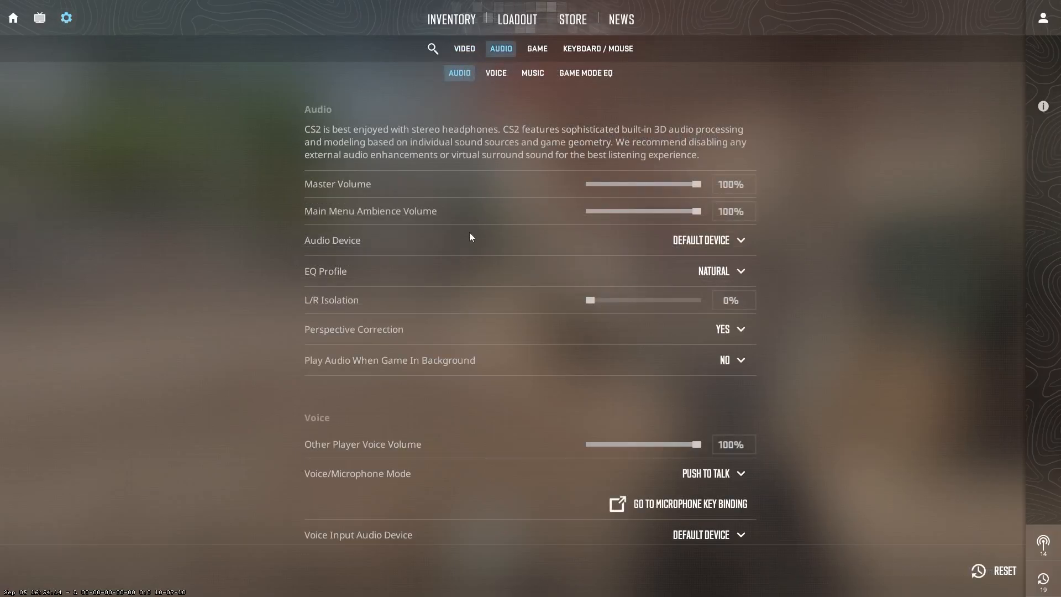
pyautogui.moveTo(318, 420)
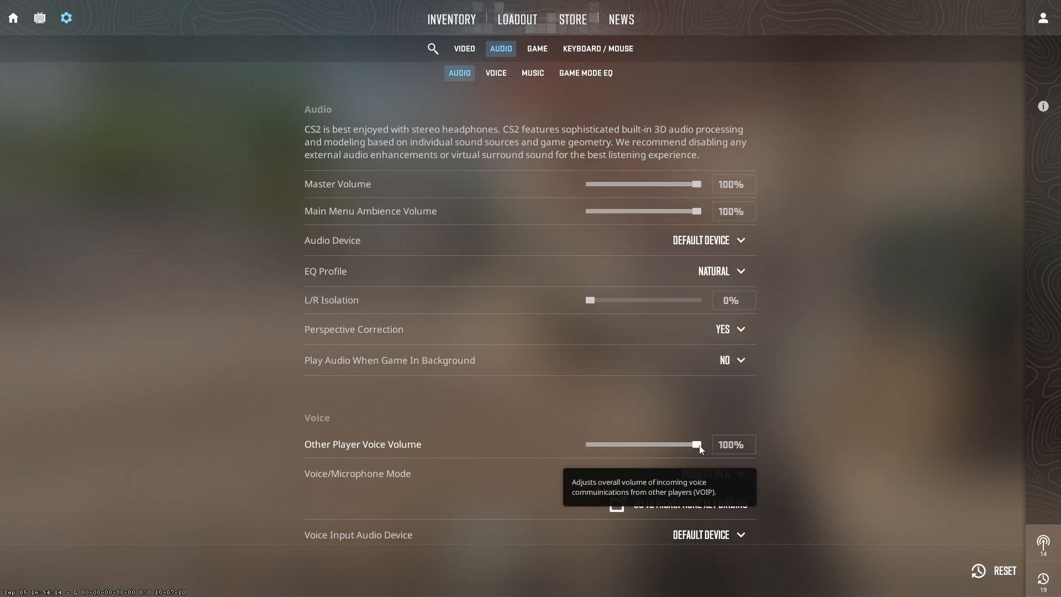
# Step: Lower Other Player Voice Volume to 0% to mute other players' voice chat
pyautogui.moveTo(698, 444); pyautogui.dragTo(589, 445)
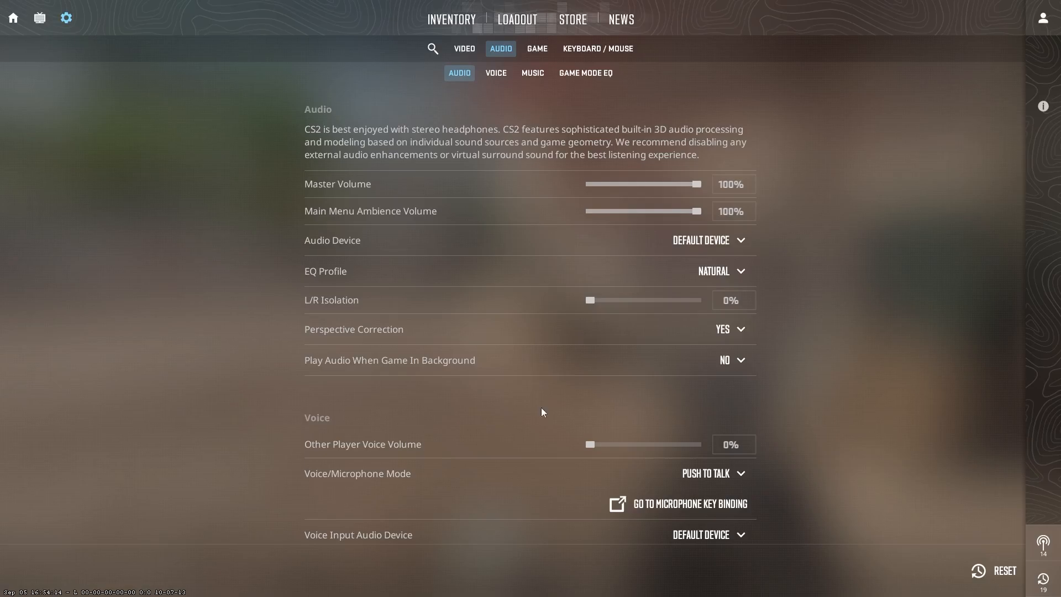
pyautogui.moveTo(471, 429)
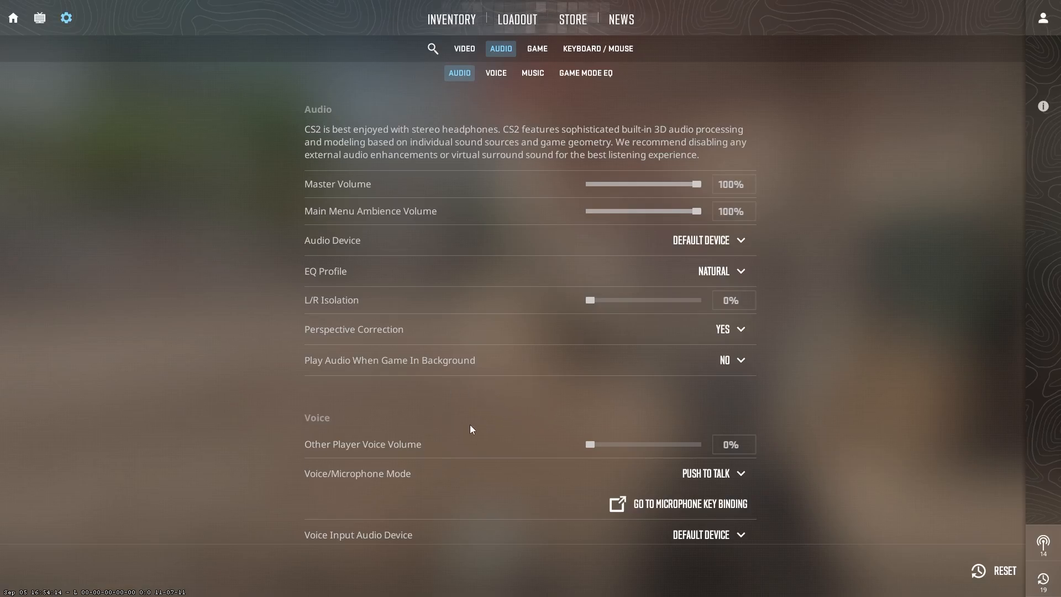
pyautogui.moveTo(474, 415)
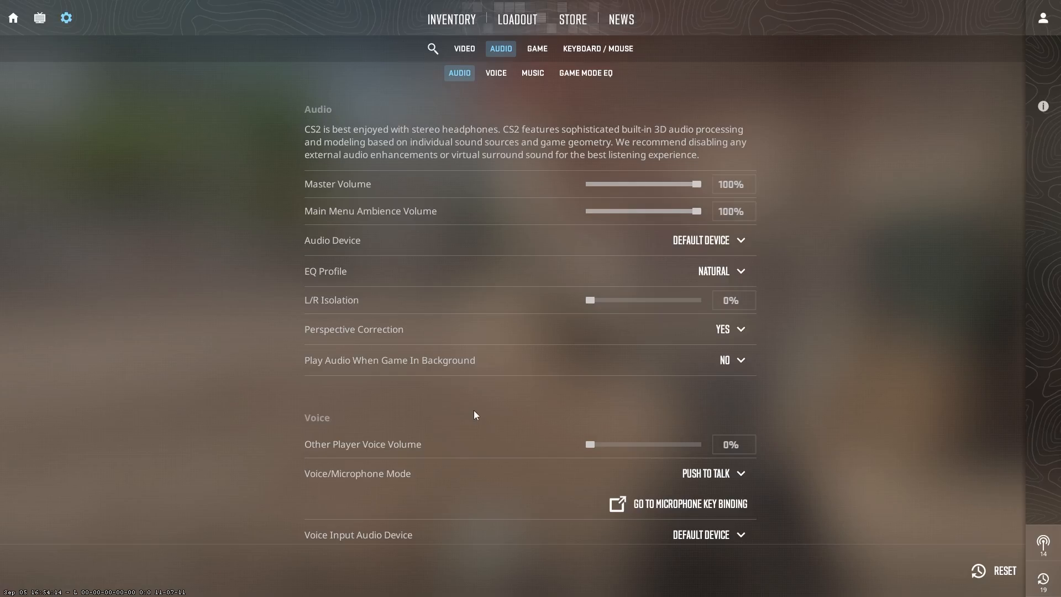
pyautogui.moveTo(589, 444)
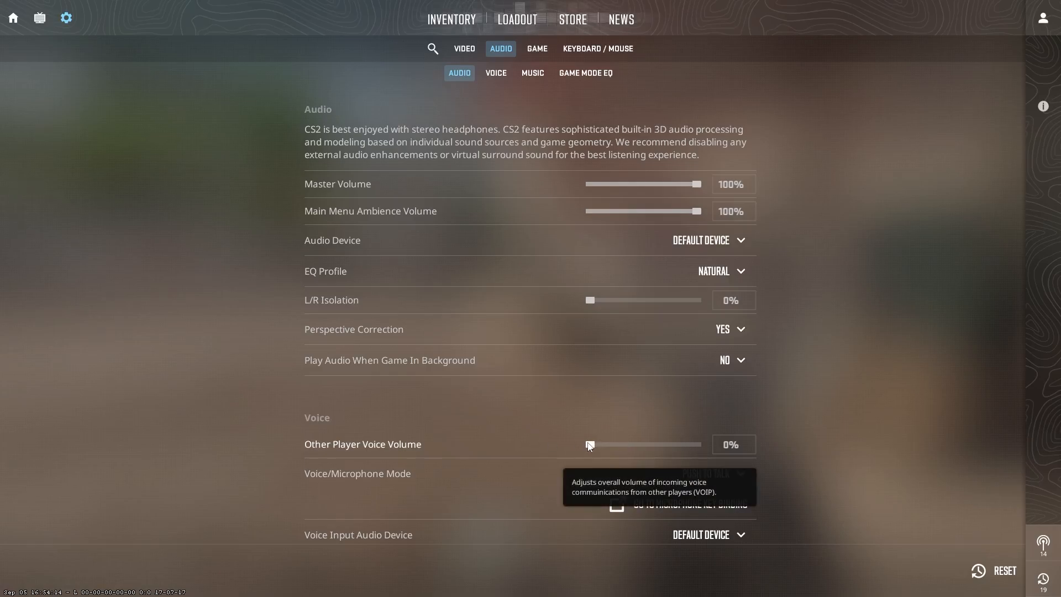
# Step: Restore Other Player Voice Volume to 100% and return to the game settings
pyautogui.moveTo(587, 444); pyautogui.dragTo(647, 445)
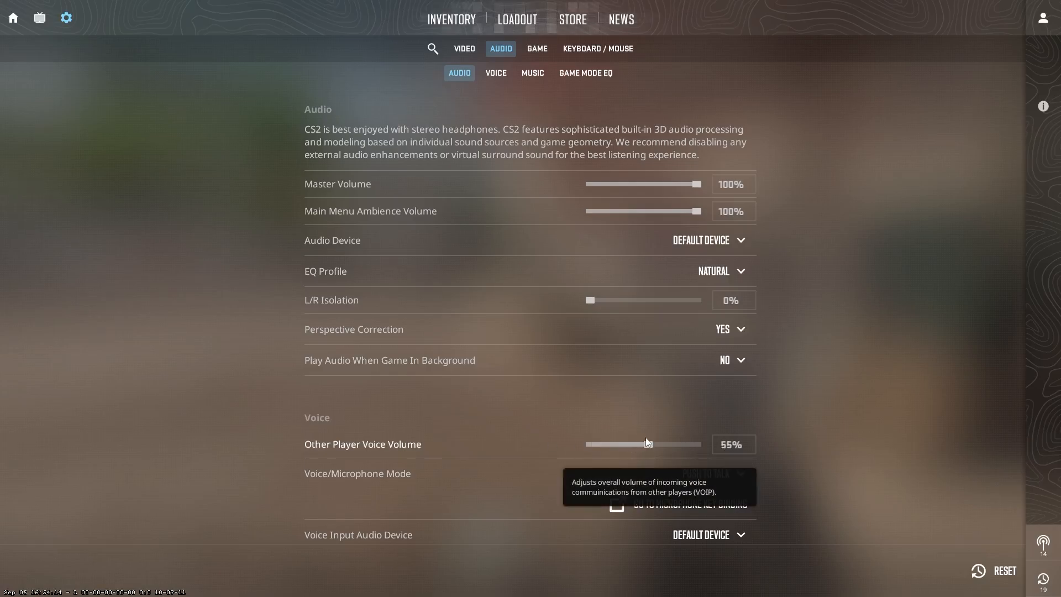
pyautogui.moveTo(646, 444); pyautogui.dragTo(692, 444)
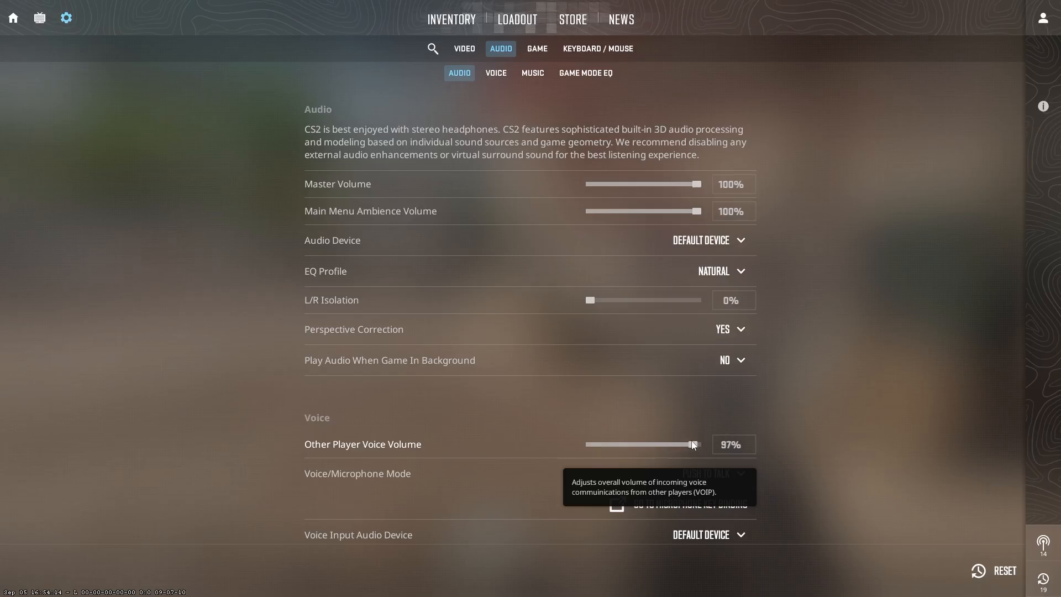
pyautogui.moveTo(689, 444); pyautogui.dragTo(701, 445)
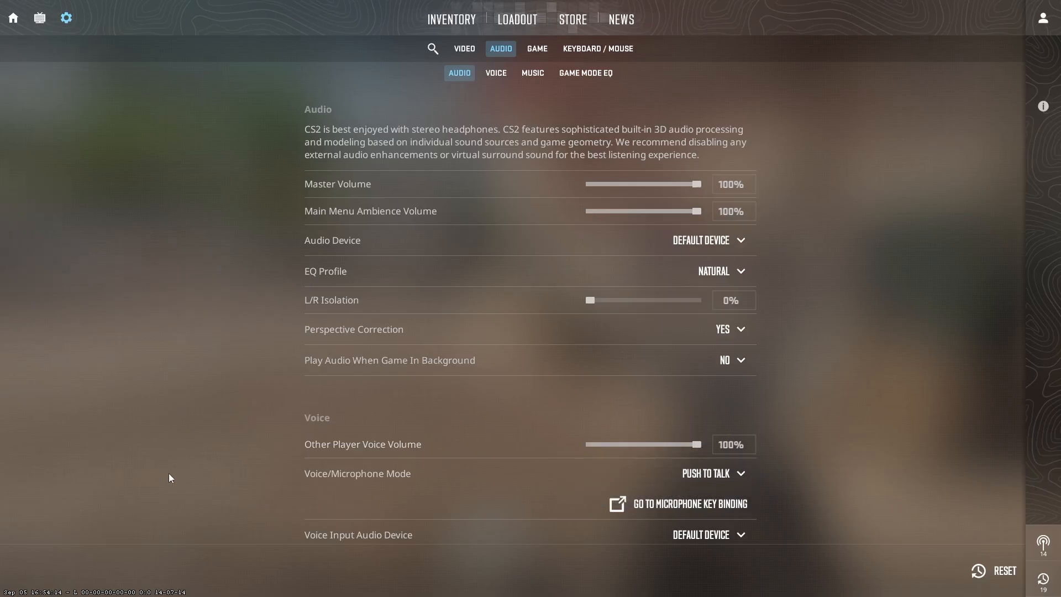
pyautogui.moveTo(259, 460)
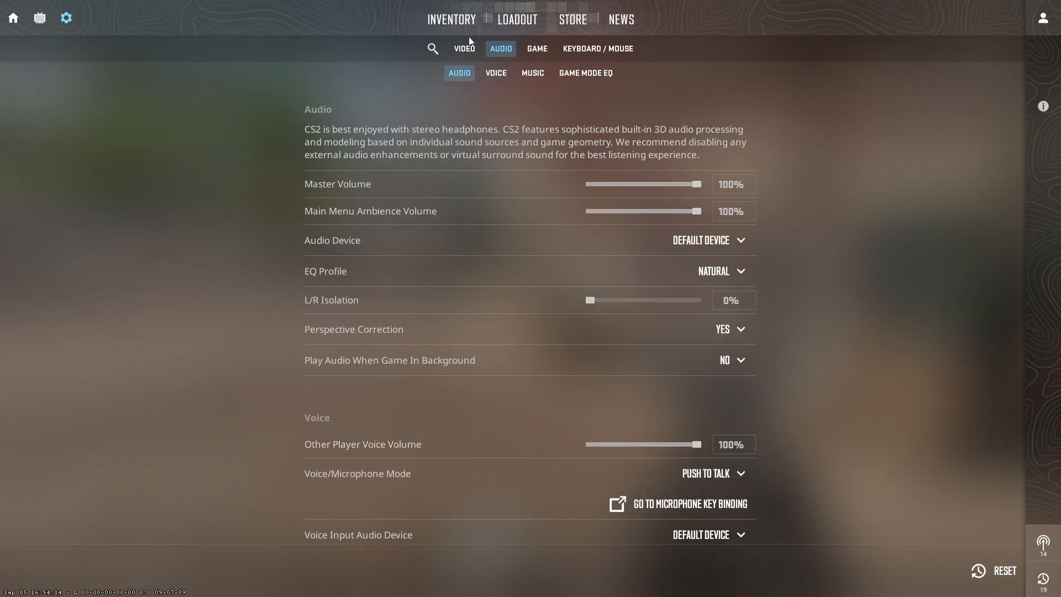
pyautogui.moveTo(193, 124)
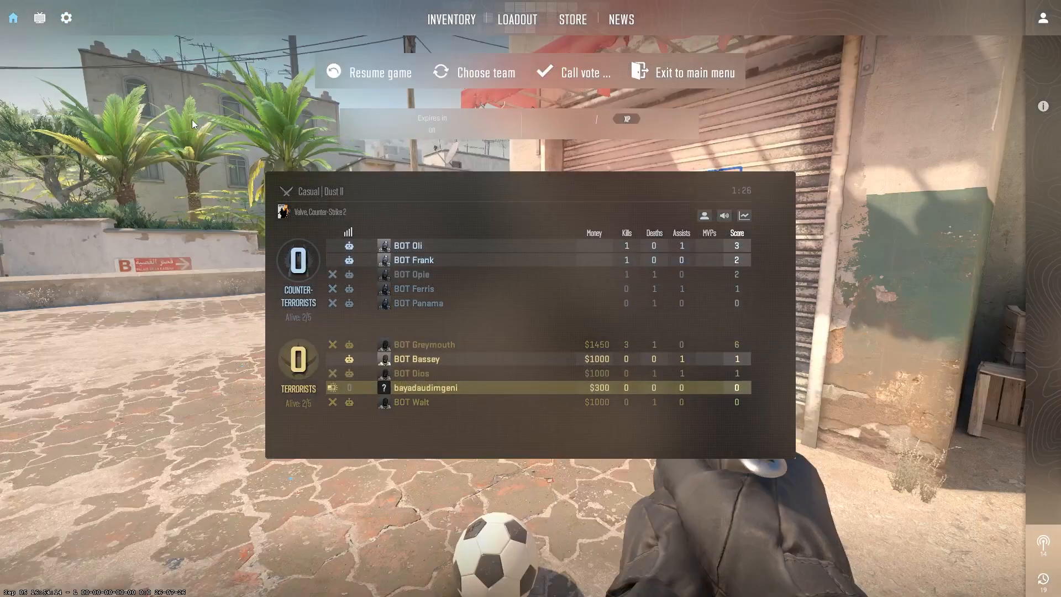
pyautogui.moveTo(704, 216)
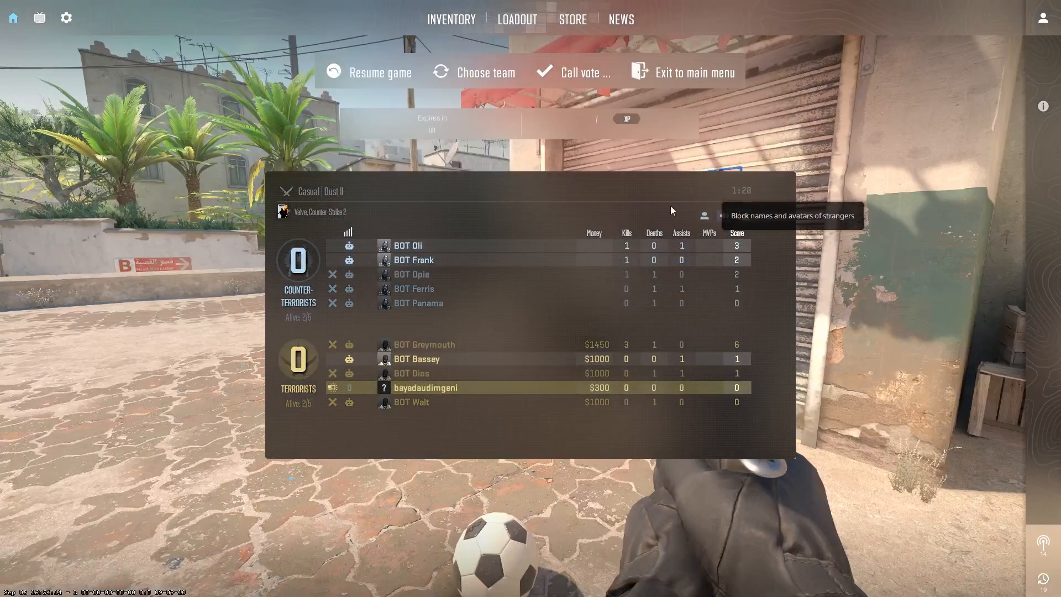
pyautogui.click(65, 18)
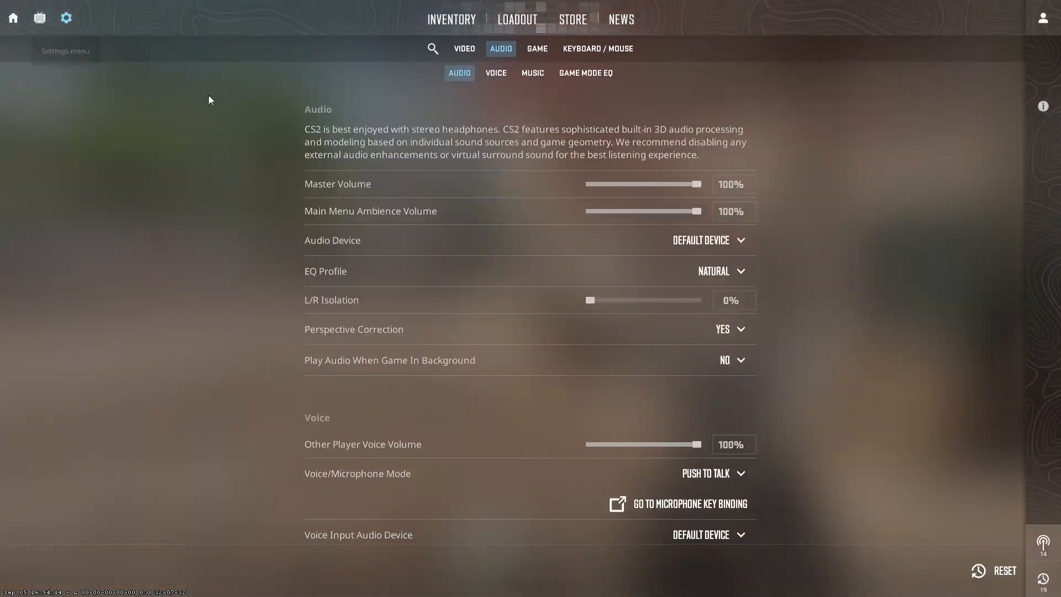